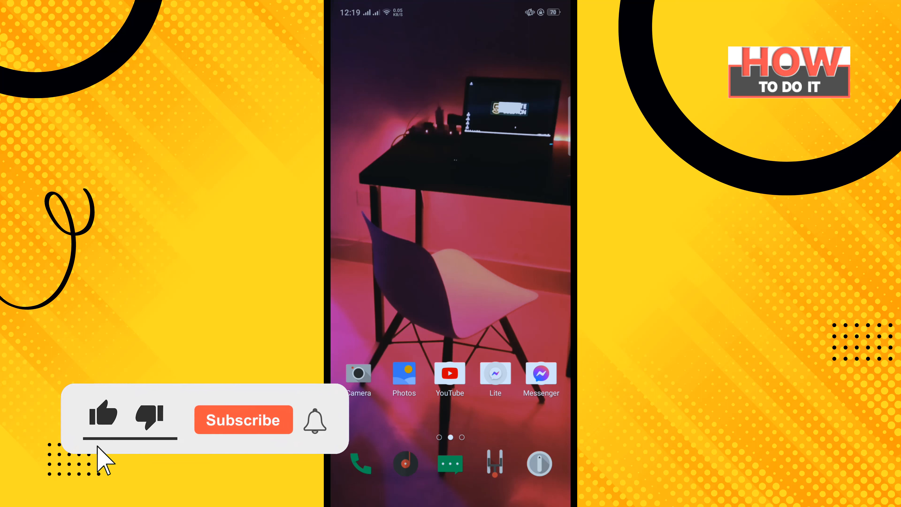
Launch WhatsApp from its home-screen icon to reach the chats list.
left_click(243, 419)
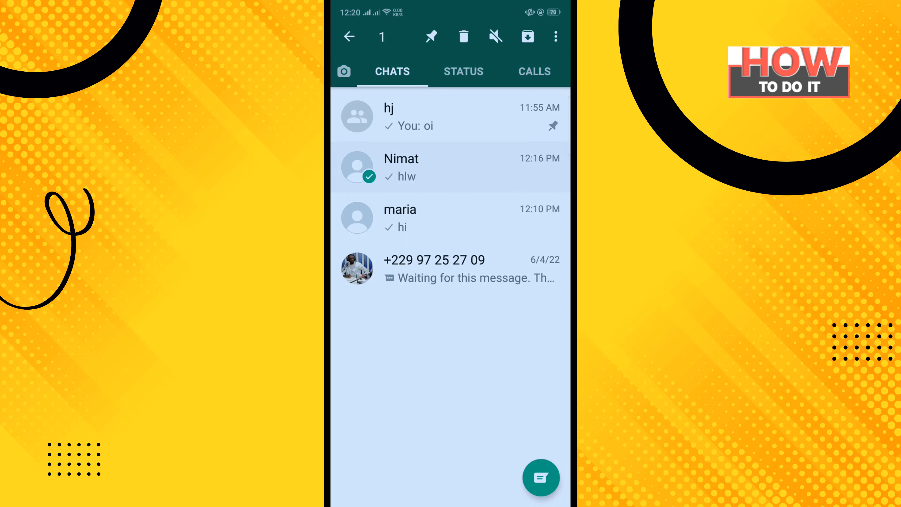
Choose Add chat shortcut from the more-options menu for Nimat's selected chat.
left_click(554, 36)
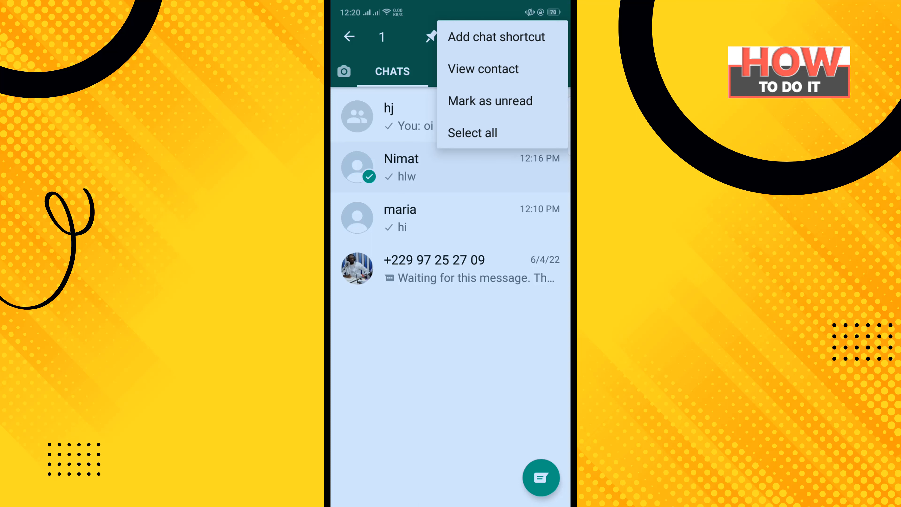
left_click(497, 36)
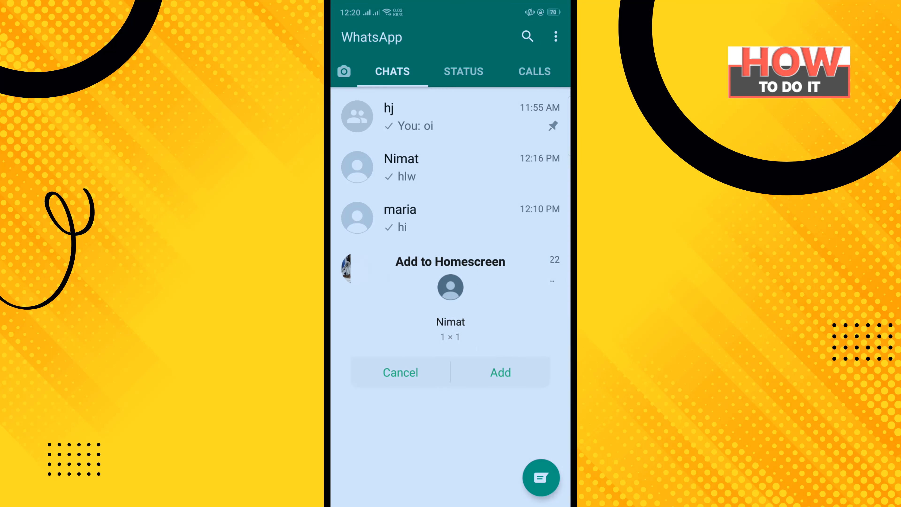
Confirm Add to Homescreen, then launch Nimat's chat from the new icon and return home.
left_click(499, 372)
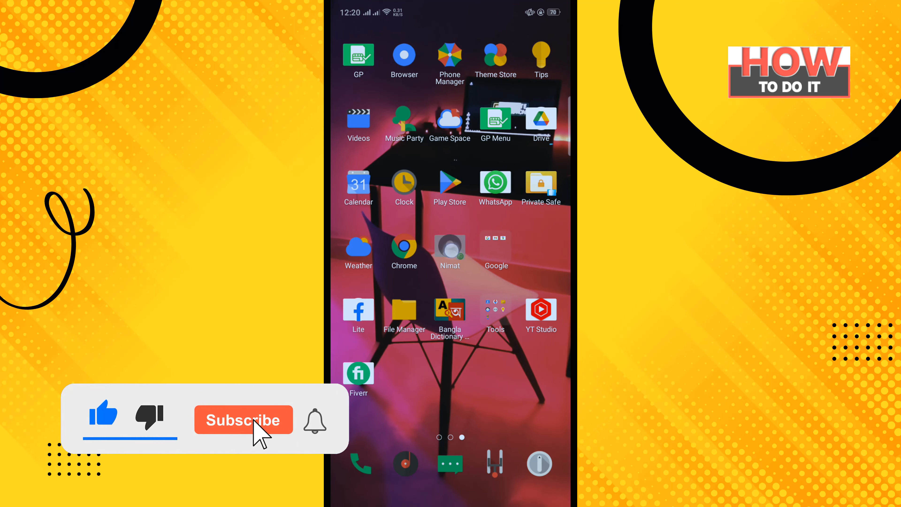
left_click(243, 419)
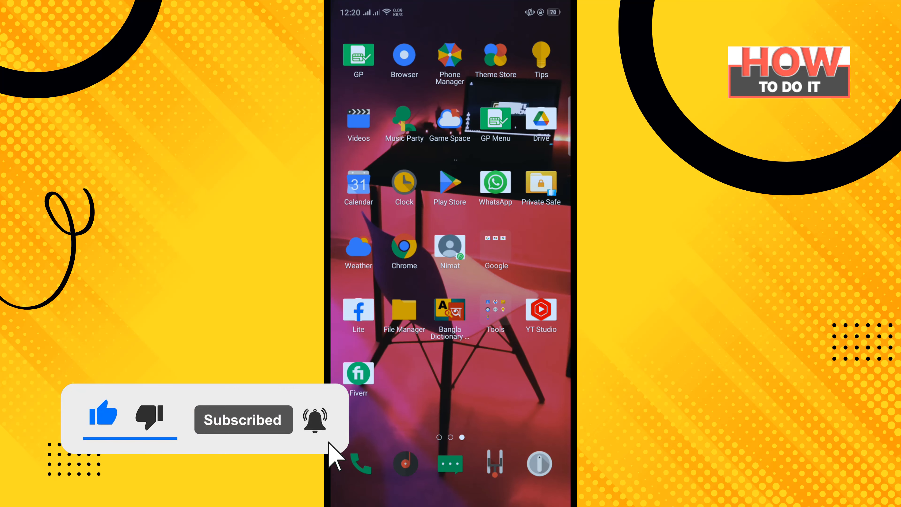
left_click(449, 247)
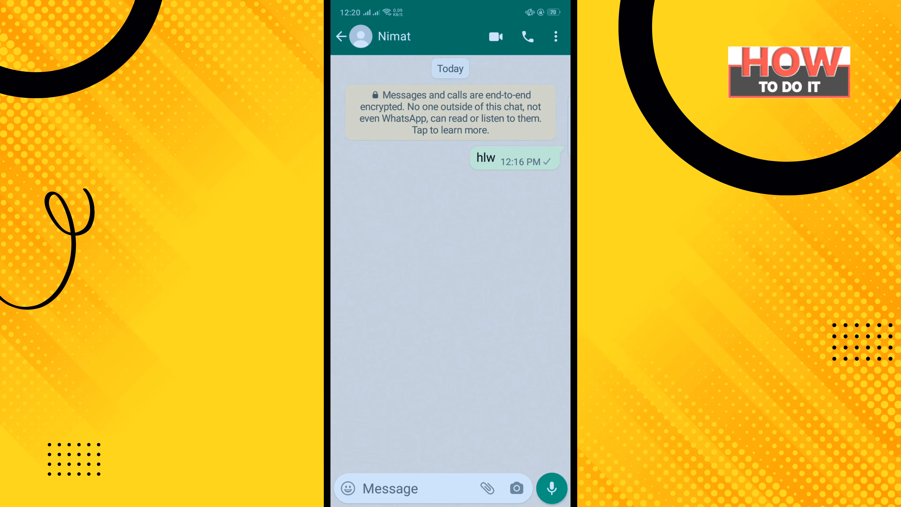
left_click(341, 36)
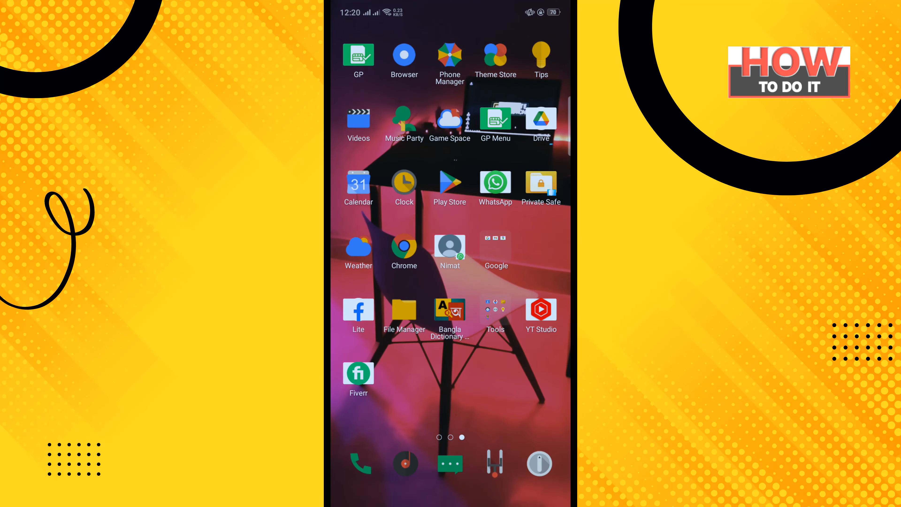